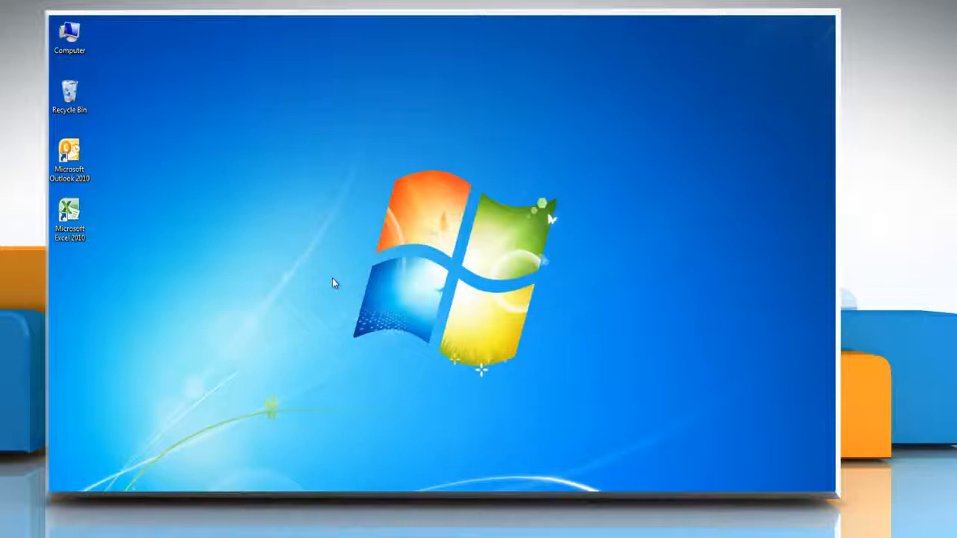
mouse_move(216, 228)
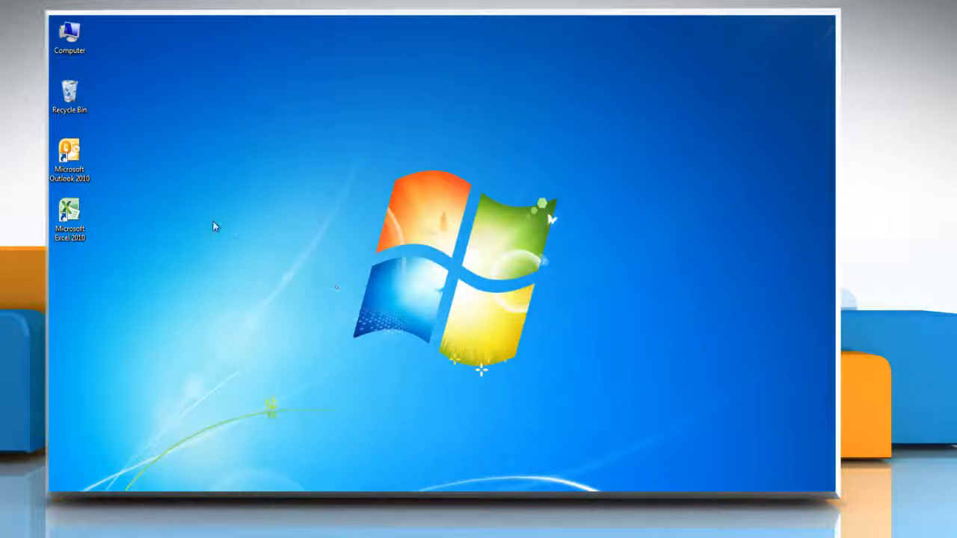
Launch Outlook from its desktop shortcut and switch to the Contacts list
right_click(69, 152)
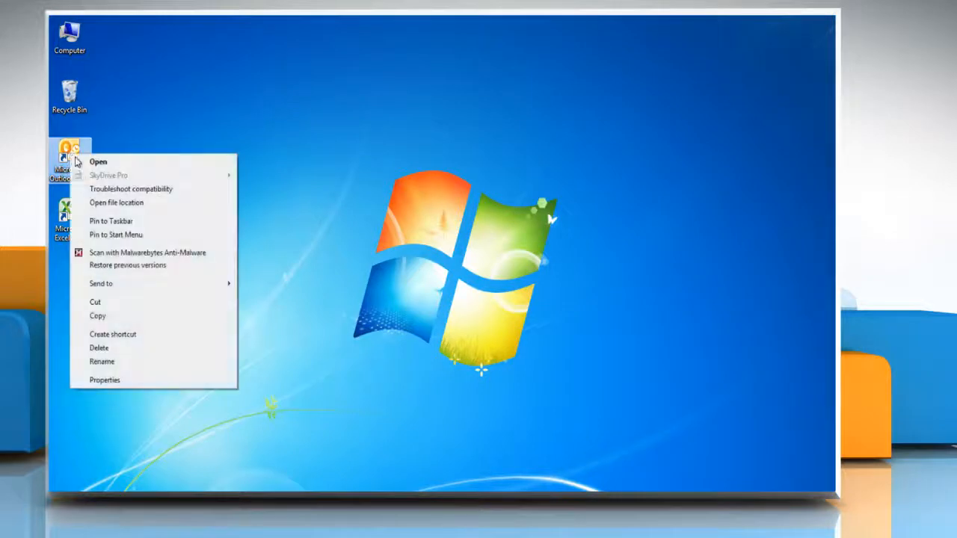
click(99, 161)
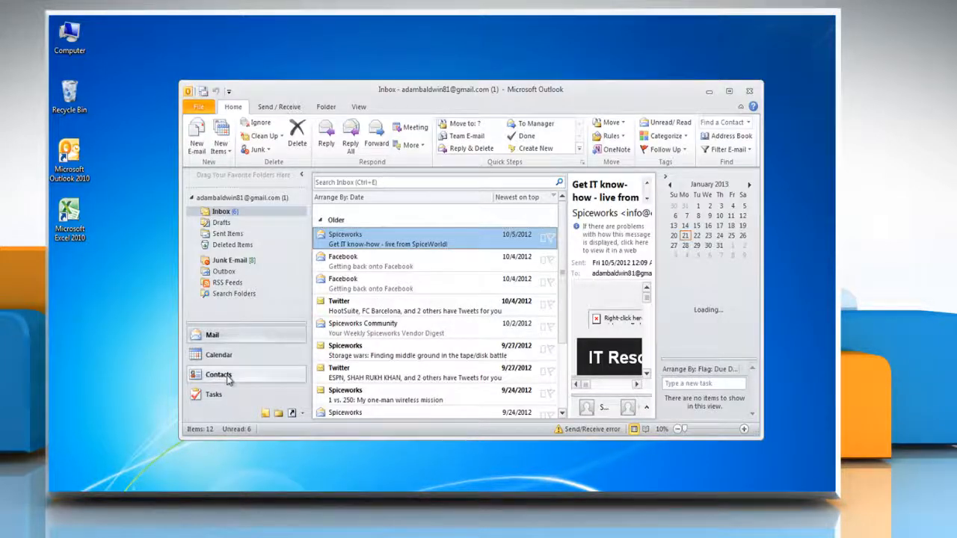
click(218, 374)
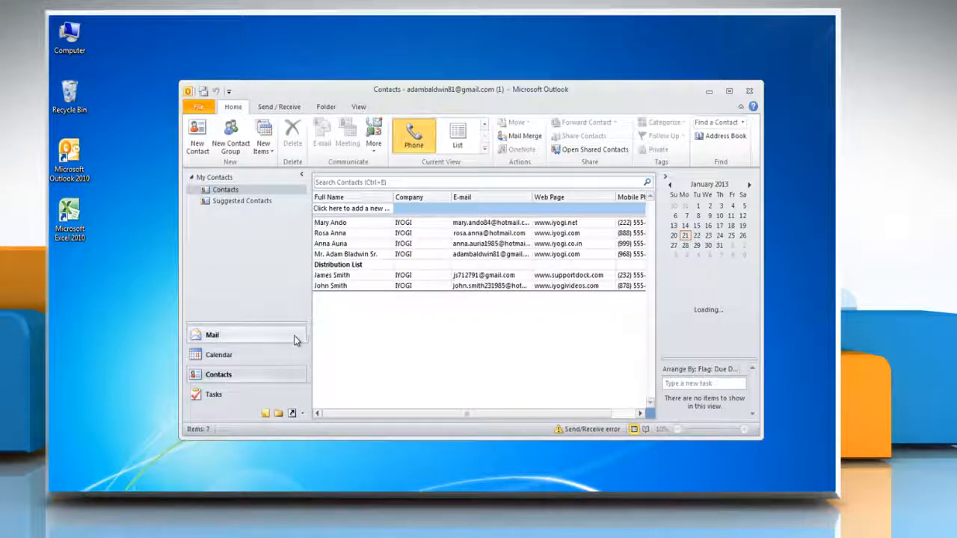
Forward the Distribution List group as an Outlook Contact and paste its members into Excel cell A1
double_click(338, 264)
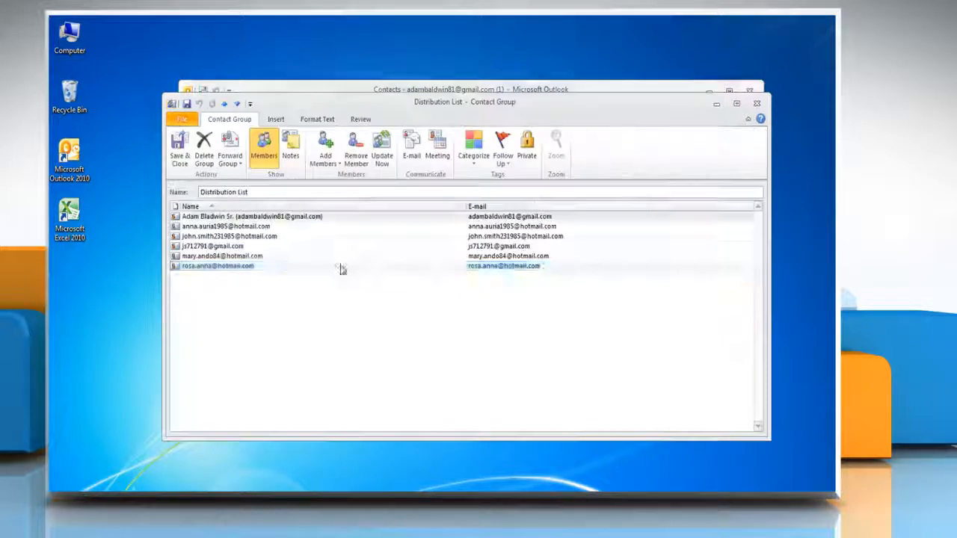
click(217, 266)
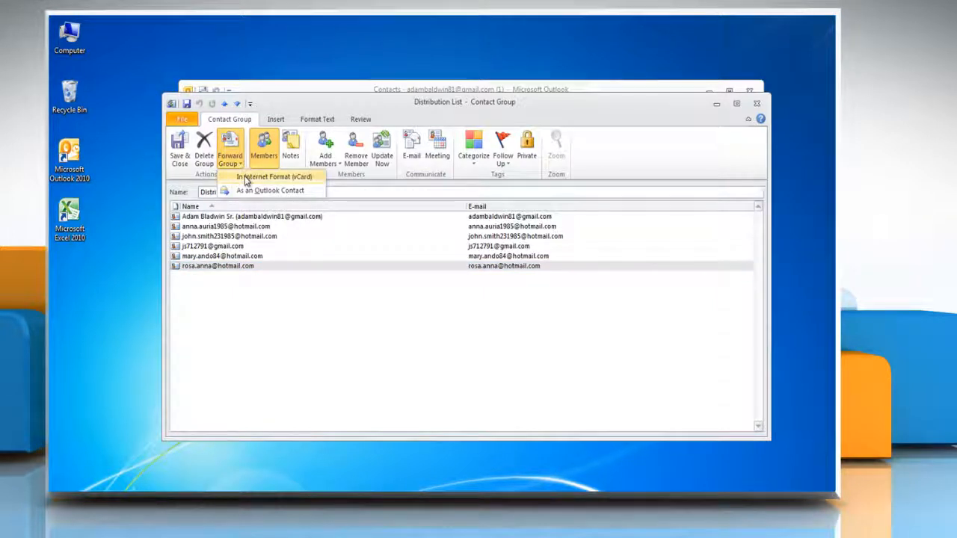
click(274, 177)
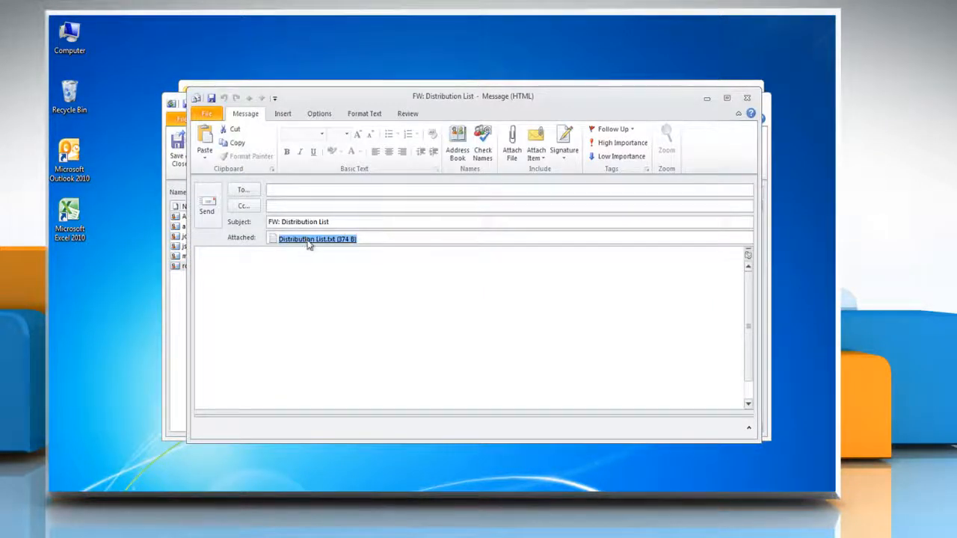
double_click(314, 239)
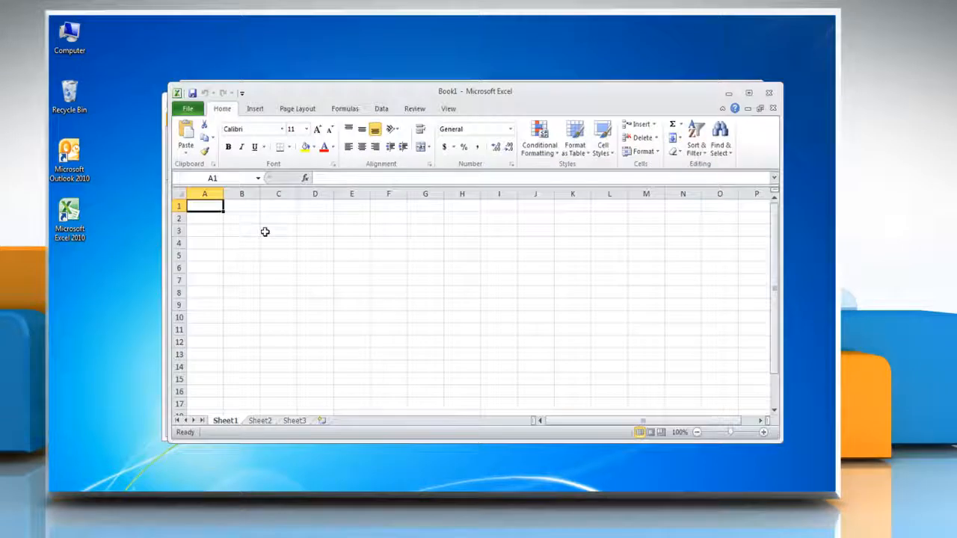
click(426, 242)
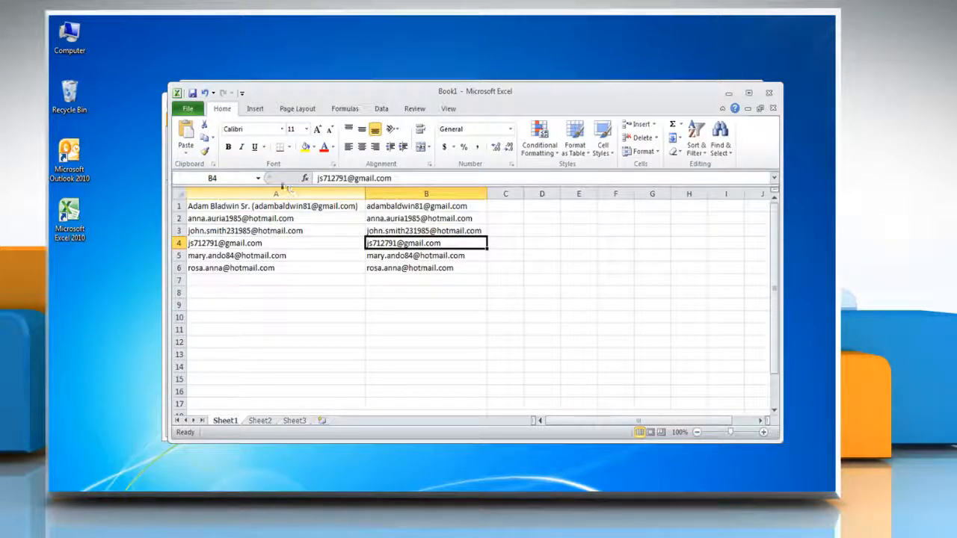
click(189, 108)
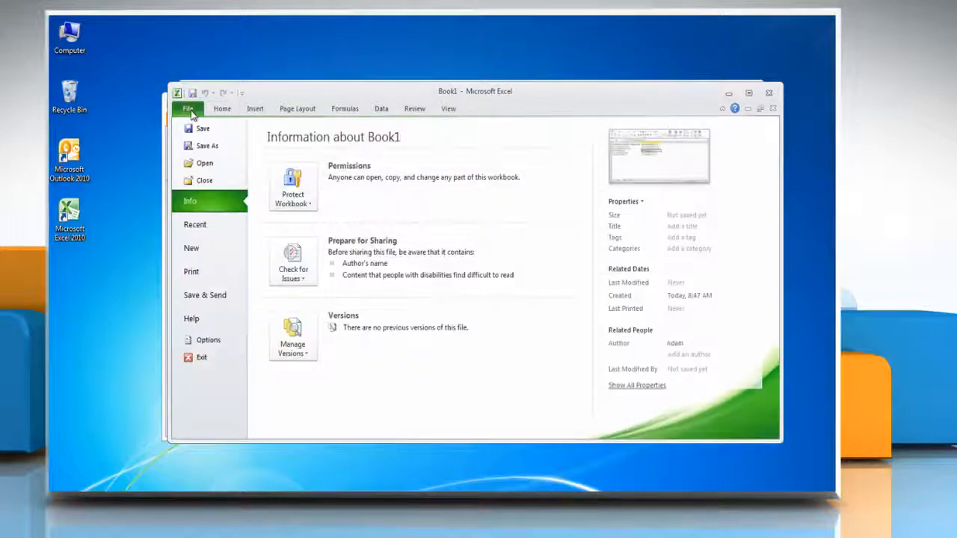
Save the workbook to the Desktop as 'New Distribution List' in CSV (Comma delimited) format
click(207, 146)
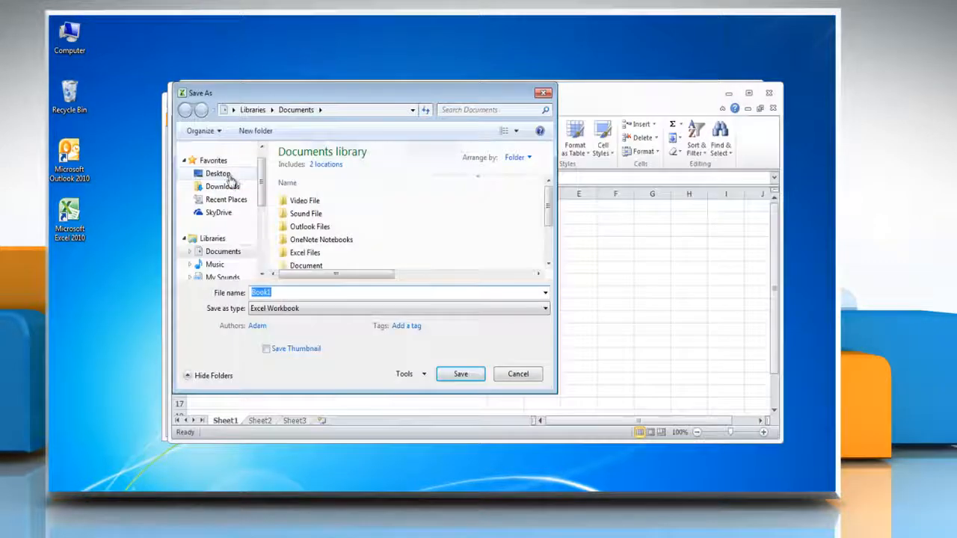
click(218, 173)
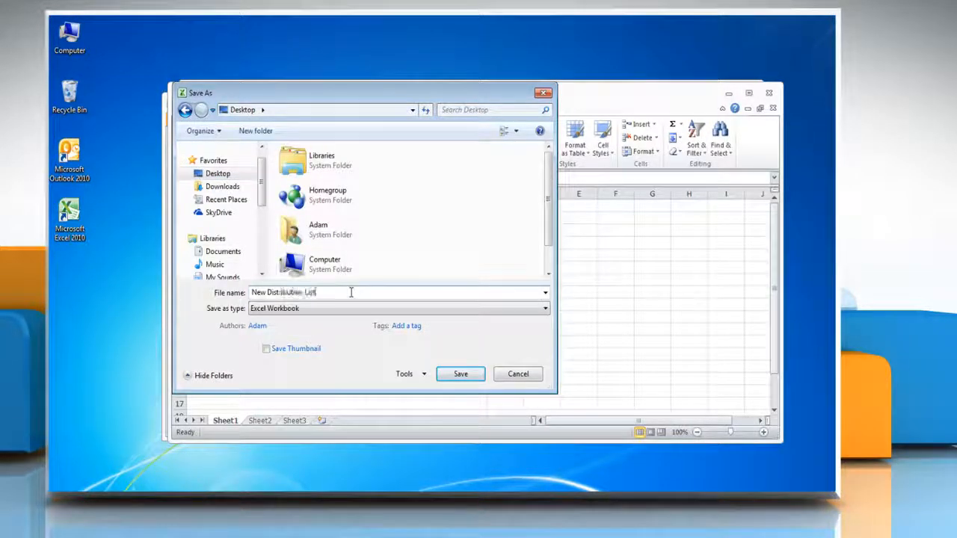
click(545, 308)
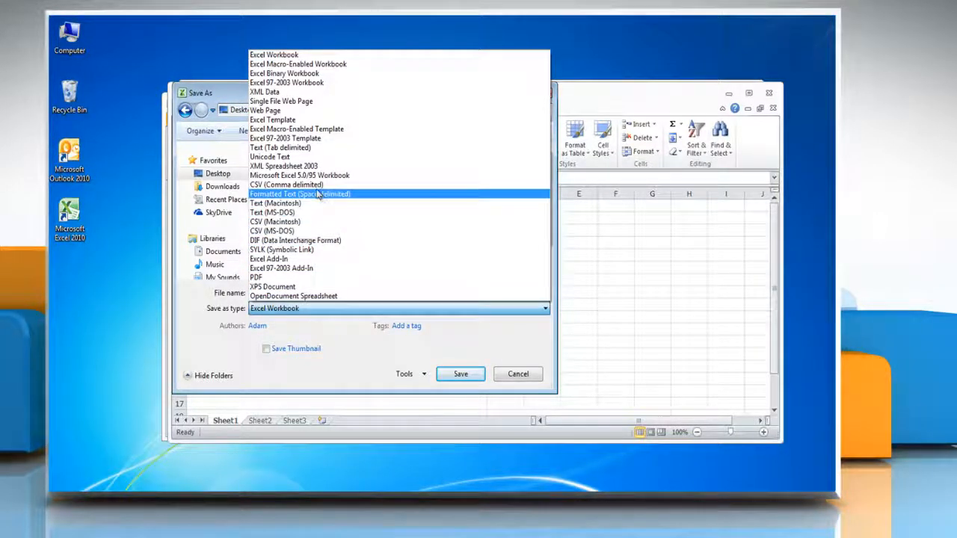
click(286, 185)
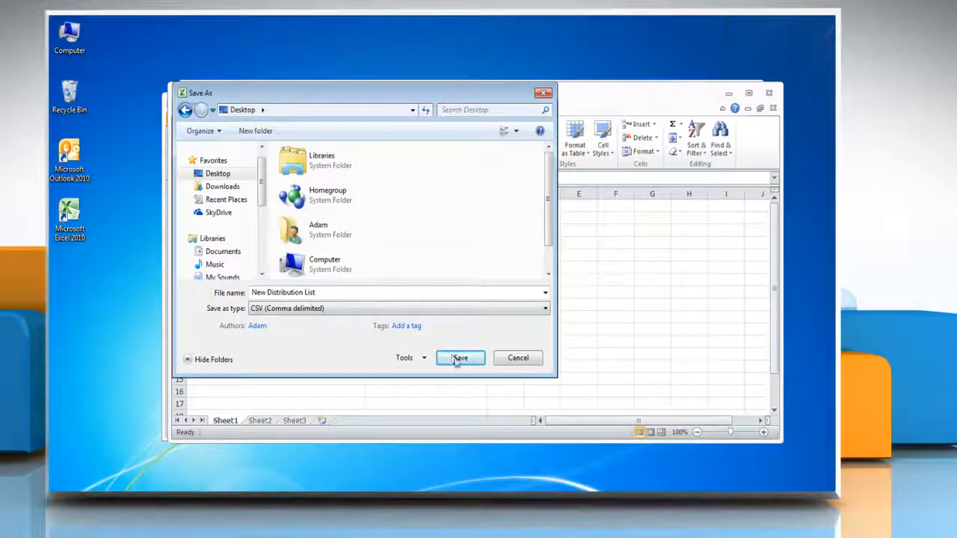
click(461, 357)
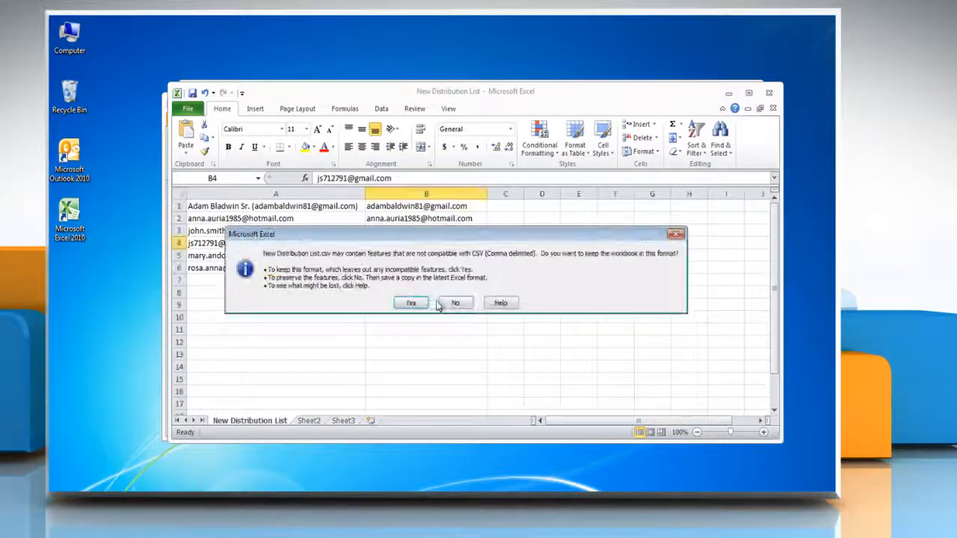
Answer Yes to the compatibility warning so the file stays in CSV format
click(410, 302)
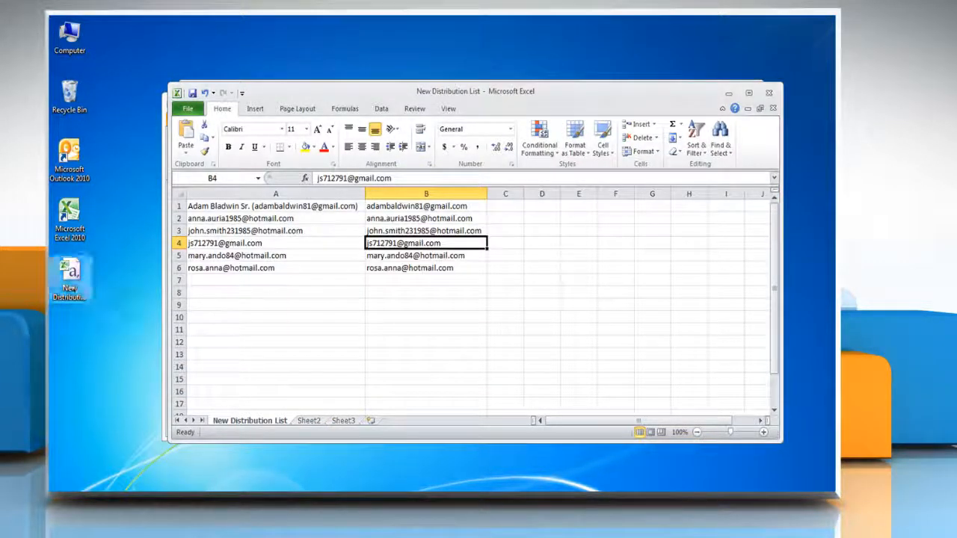
mouse_move(69, 281)
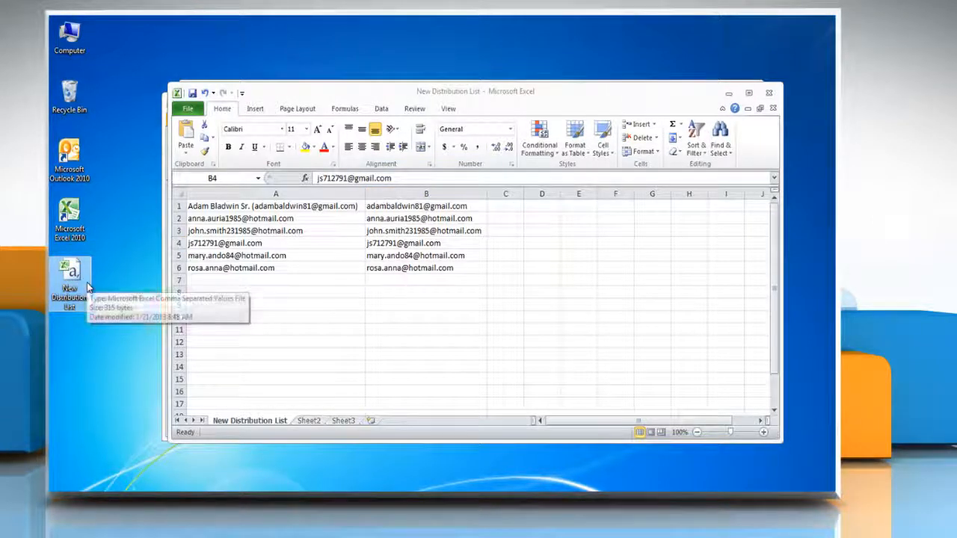